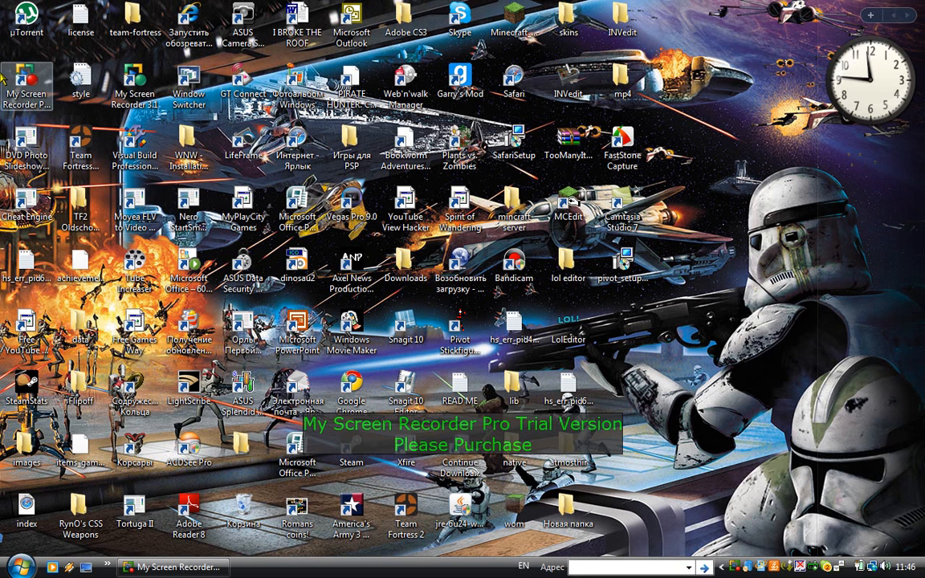
Launch Chrome from the Start panel and load google.com.
{"action": "left_click", "coordinate": [16, 565]}
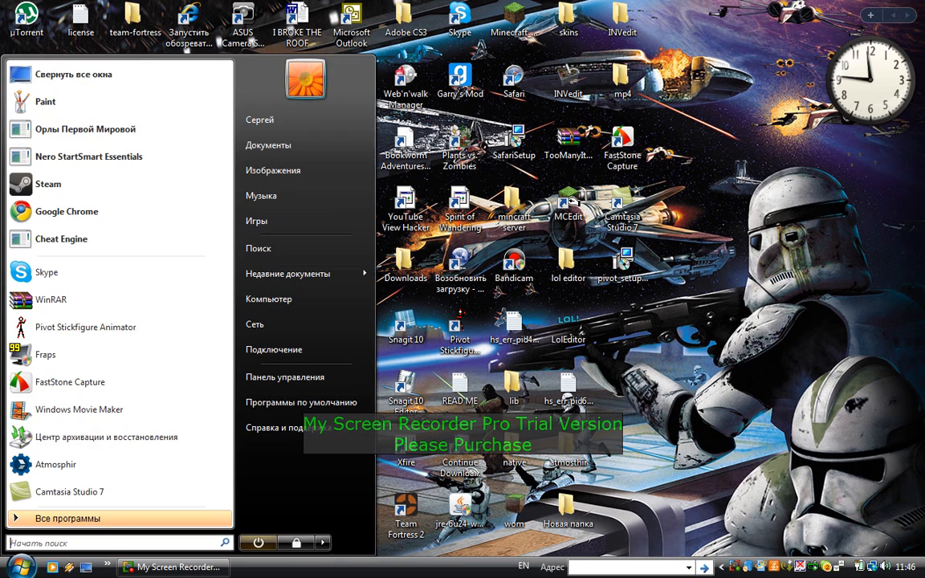
{"action": "mouse_move", "coordinate": [632, 520]}
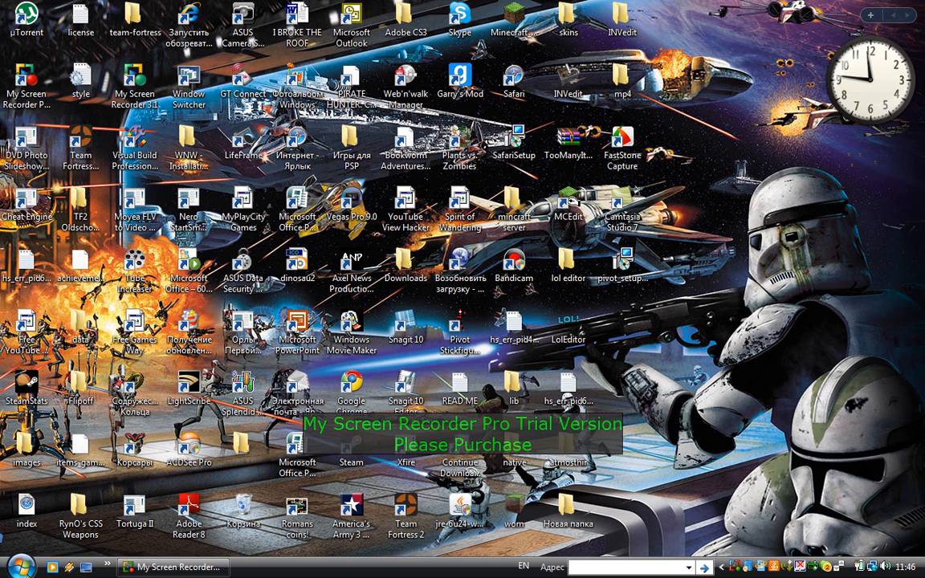
{"action": "left_click", "coordinate": [13, 566]}
{"action": "type", "text": "www.bigseekpr"}
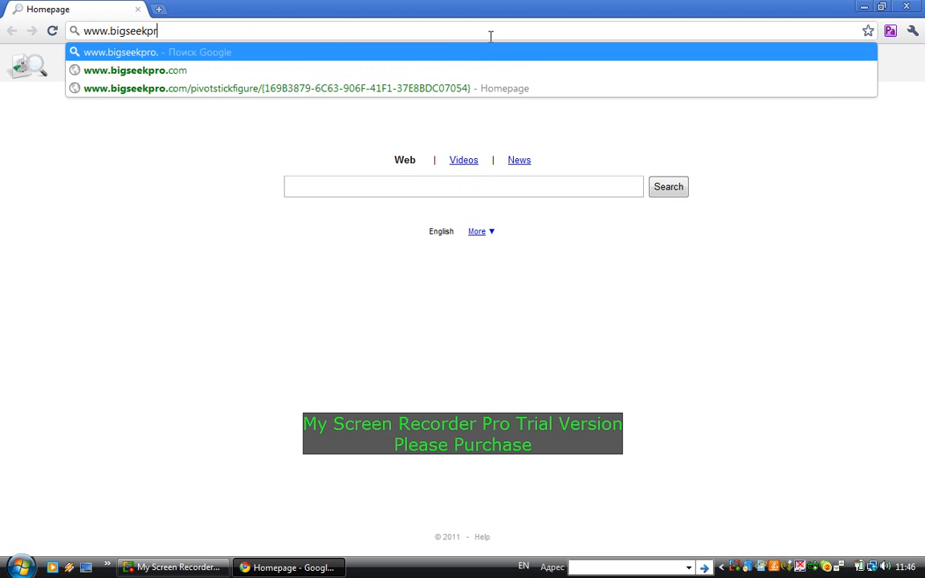
{"action": "type", "text": "google.com"}
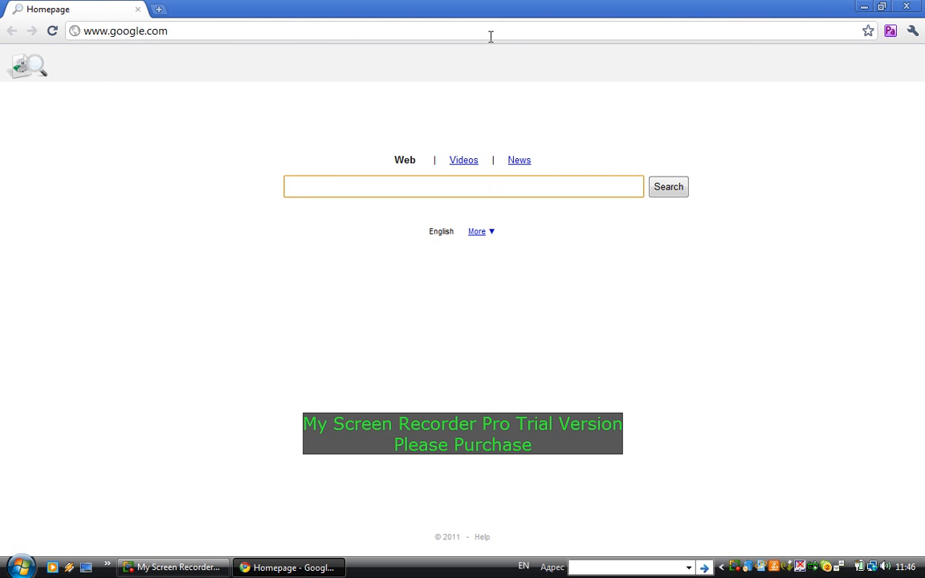
{"action": "left_click", "coordinate": [462, 186]}
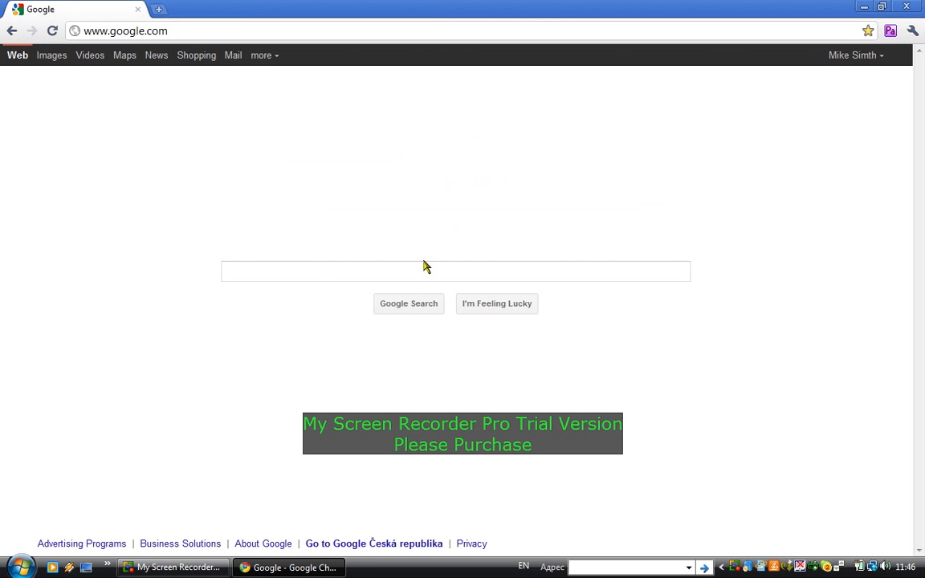
Search Google for 'download 7 zip'.
{"action": "left_click", "coordinate": [455, 270]}
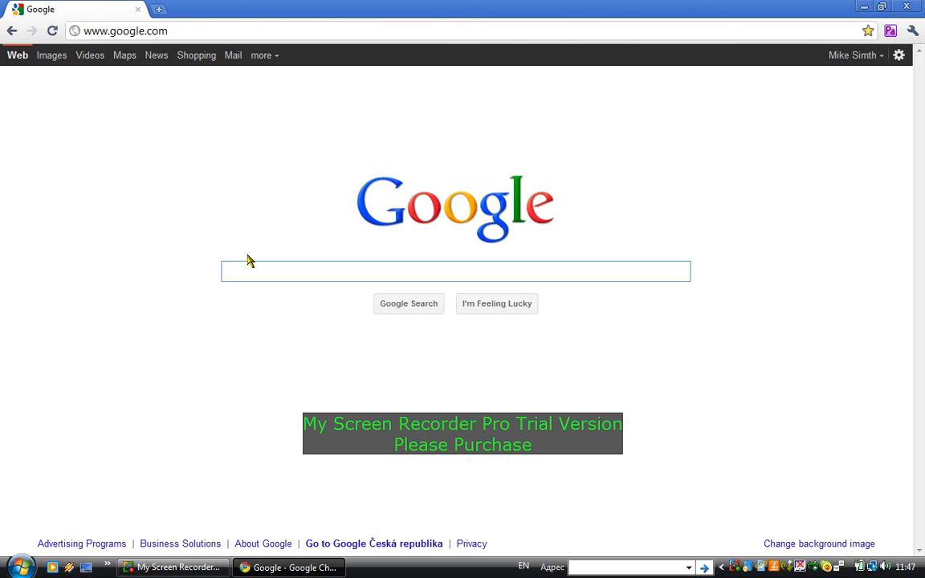
{"action": "type", "text": "download 7 zip"}
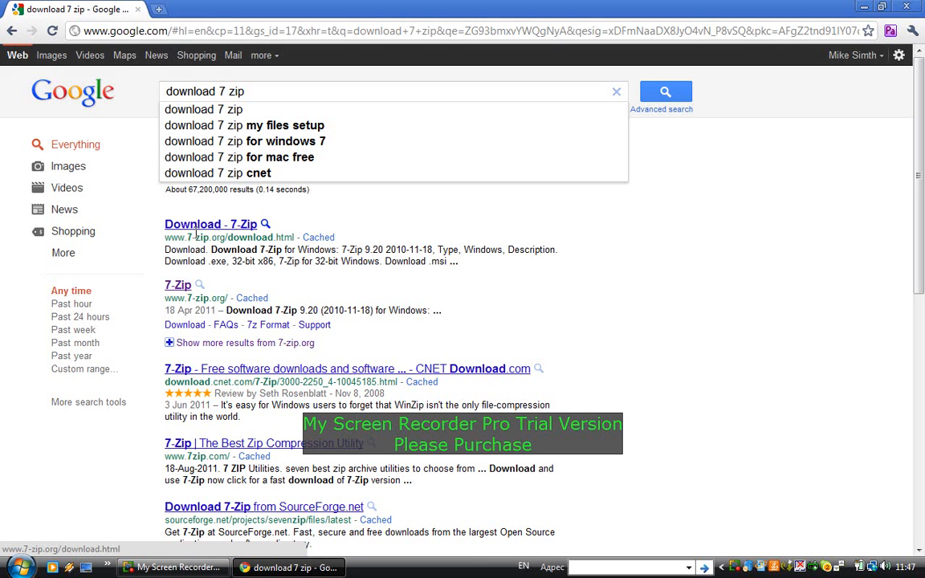
Open the 'Download - 7-Zip' result and highlight the 32-bit x86 9.20 installer row.
{"action": "left_click", "coordinate": [210, 225]}
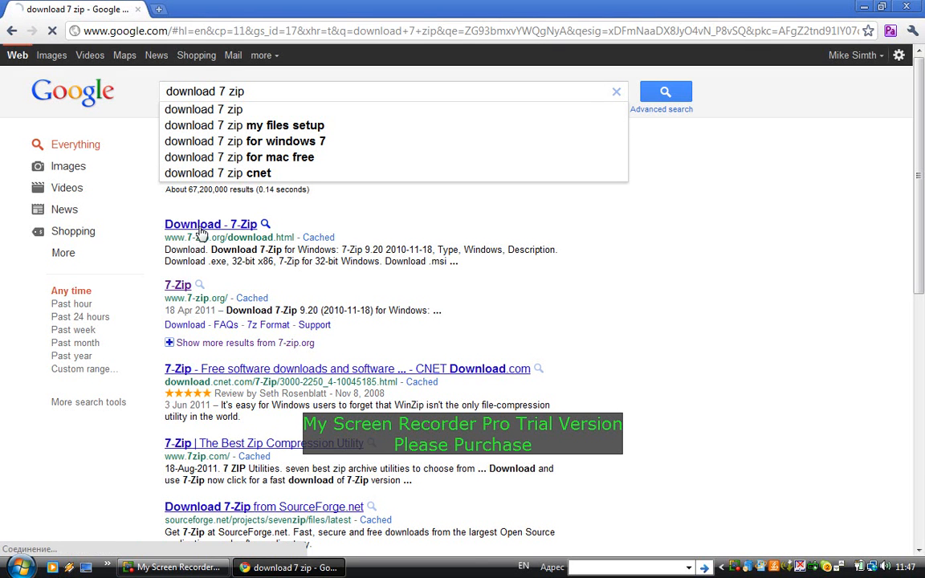
{"action": "left_click", "coordinate": [210, 225]}
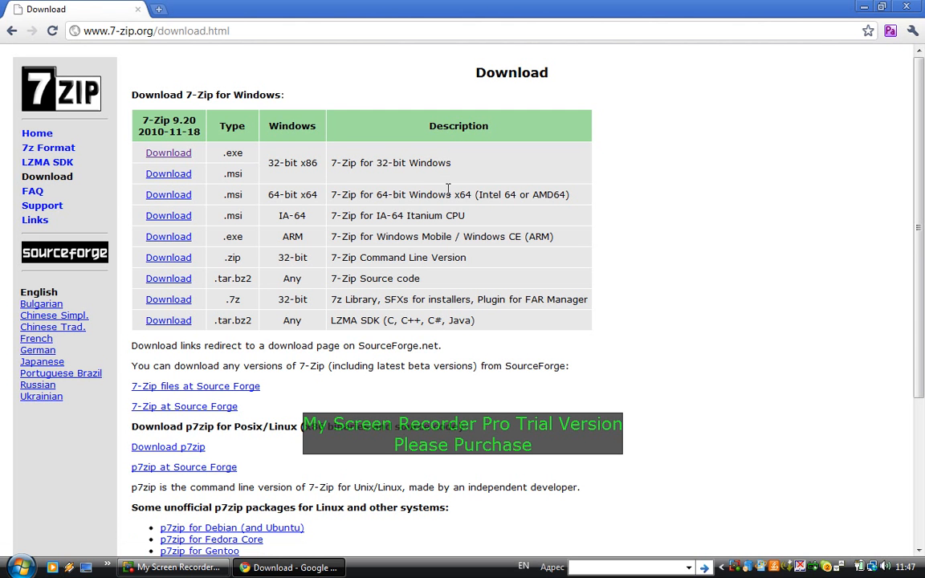
{"action": "double_click", "coordinate": [430, 215]}
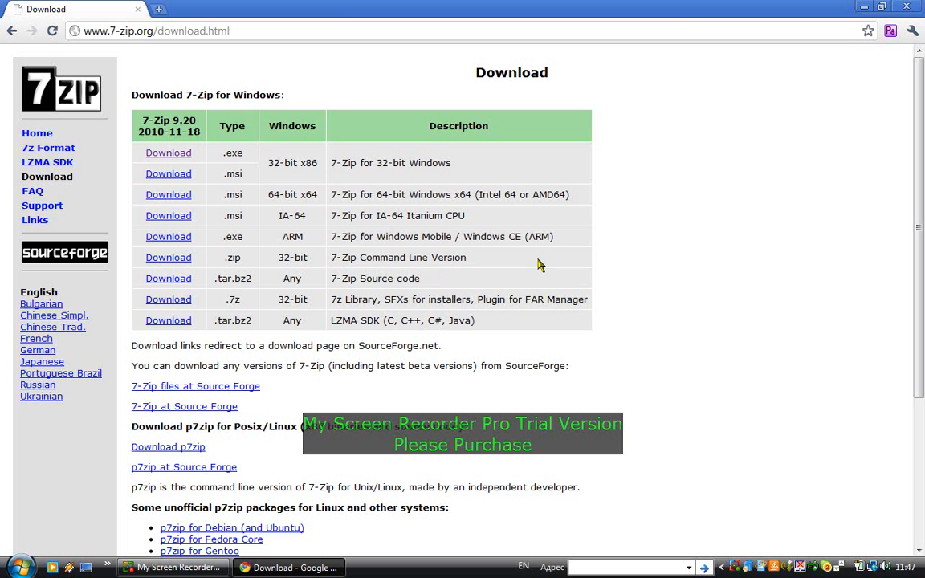
{"action": "mouse_move", "coordinate": [404, 165]}
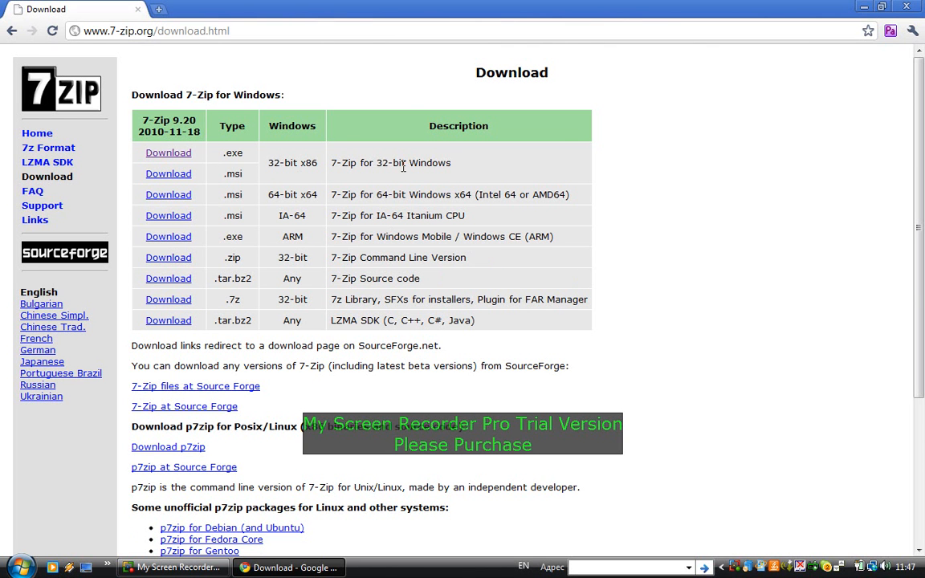
{"action": "double_click", "coordinate": [430, 163]}
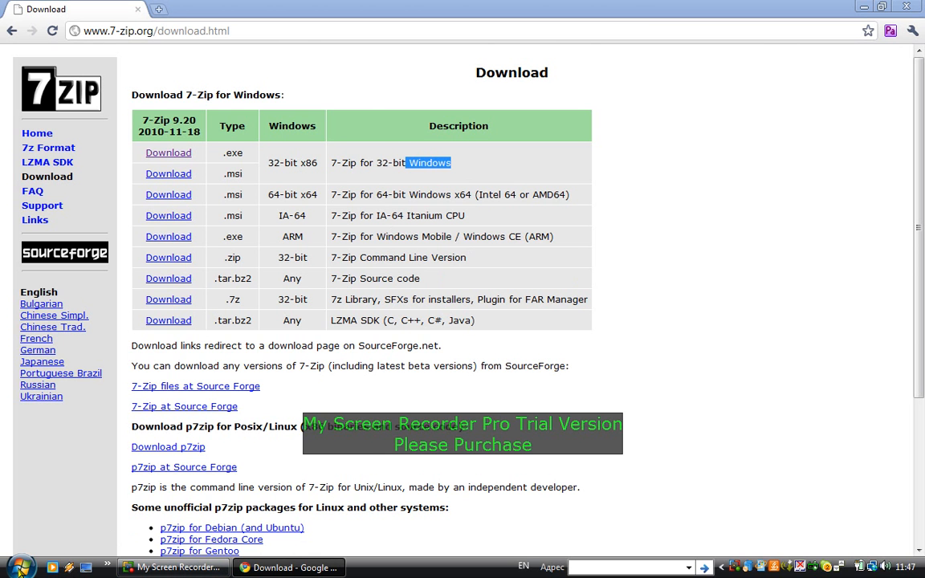
Run %appdata% from the Start menu search to open the Roaming folder.
{"action": "left_click", "coordinate": [13, 567]}
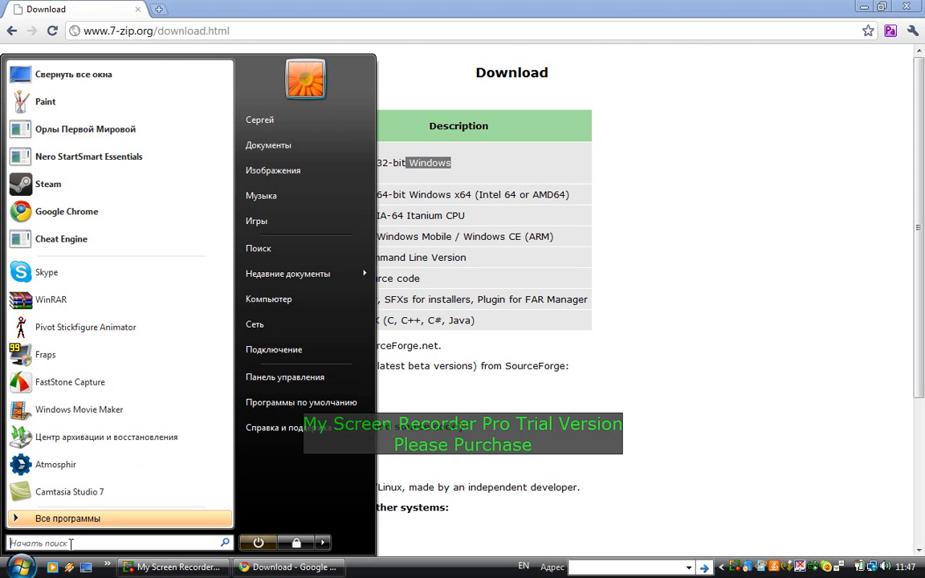
{"action": "type", "text": "%"}
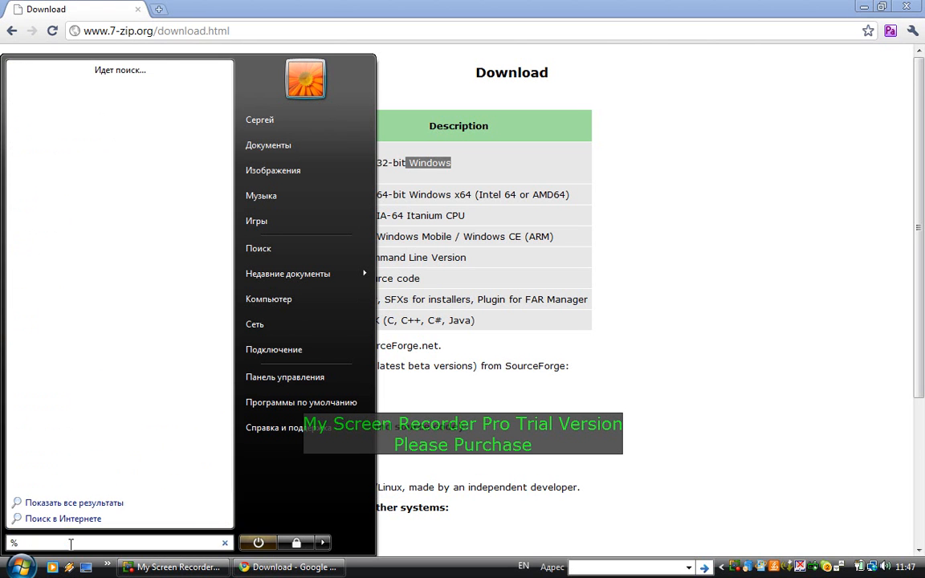
{"action": "type", "text": "appda"}
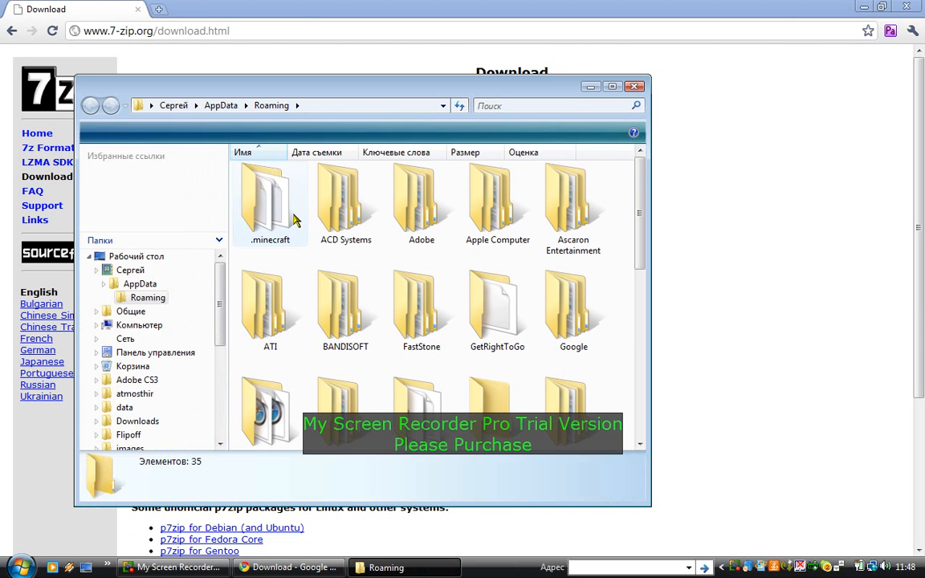
Navigate into Roaming > .minecraft > bin in Explorer.
{"action": "left_click", "coordinate": [269, 201]}
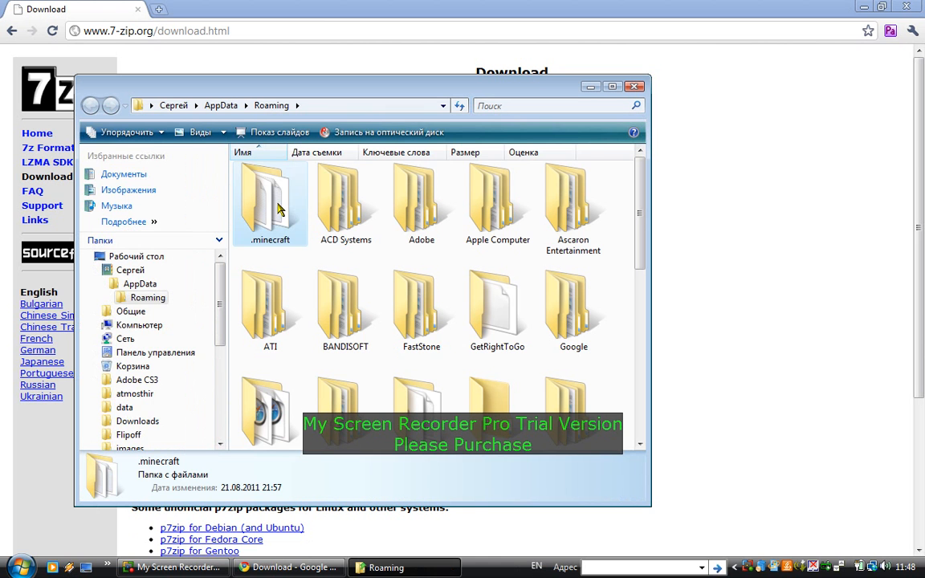
{"action": "double_click", "coordinate": [270, 200]}
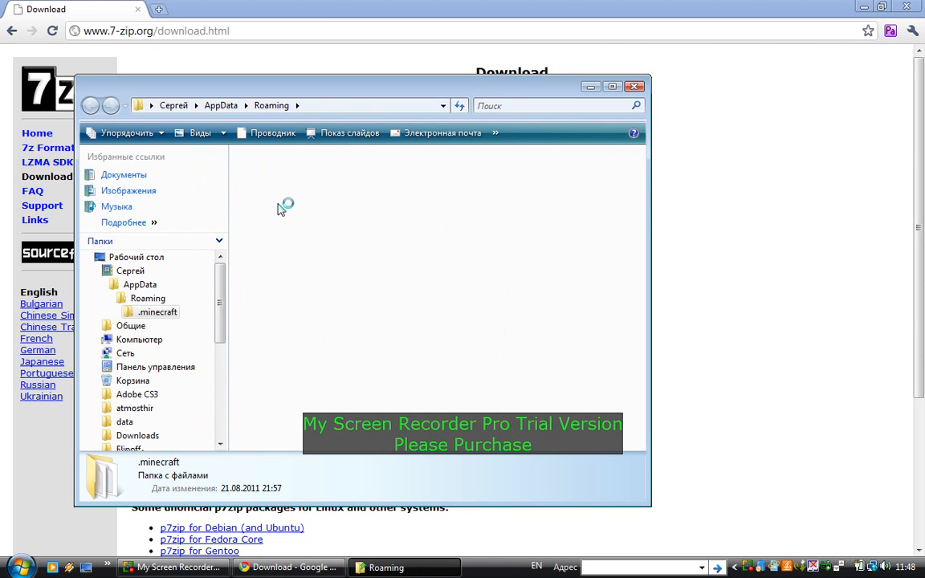
{"action": "double_click", "coordinate": [158, 312]}
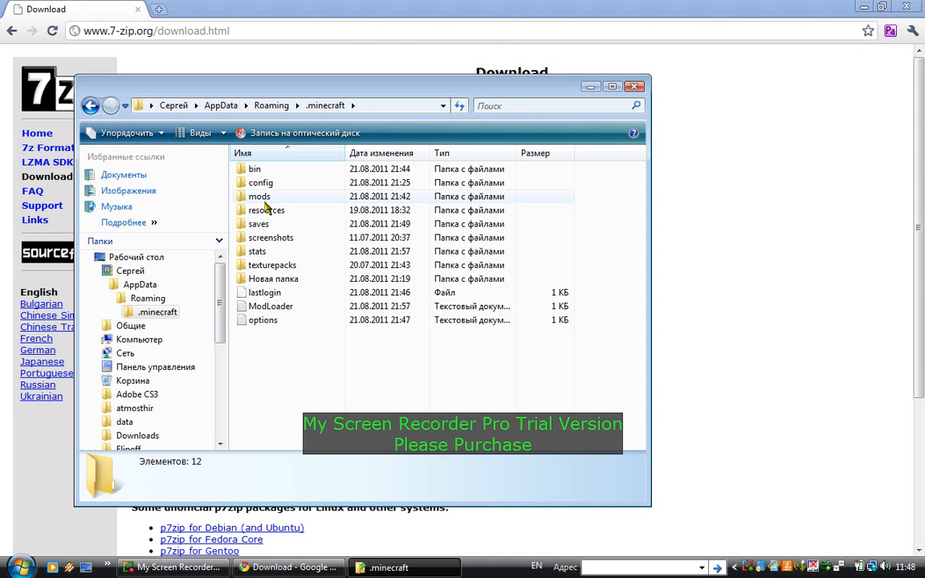
{"action": "double_click", "coordinate": [258, 196]}
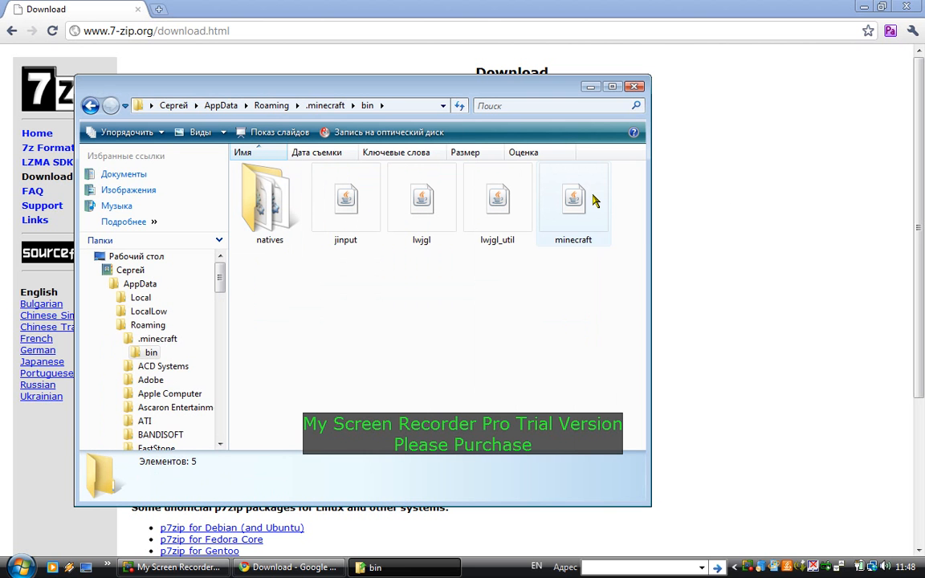
{"action": "mouse_move", "coordinate": [572, 199]}
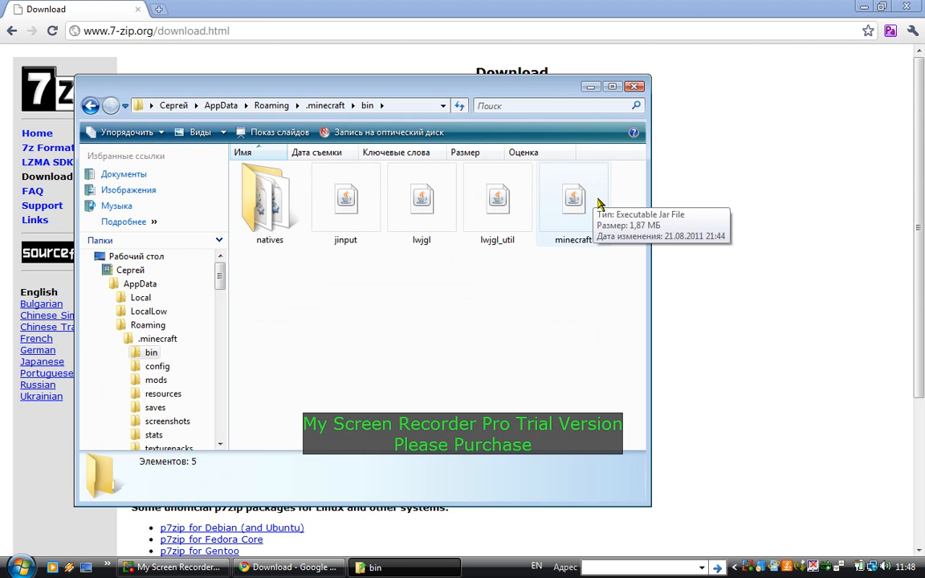
{"action": "mouse_move", "coordinate": [805, 69]}
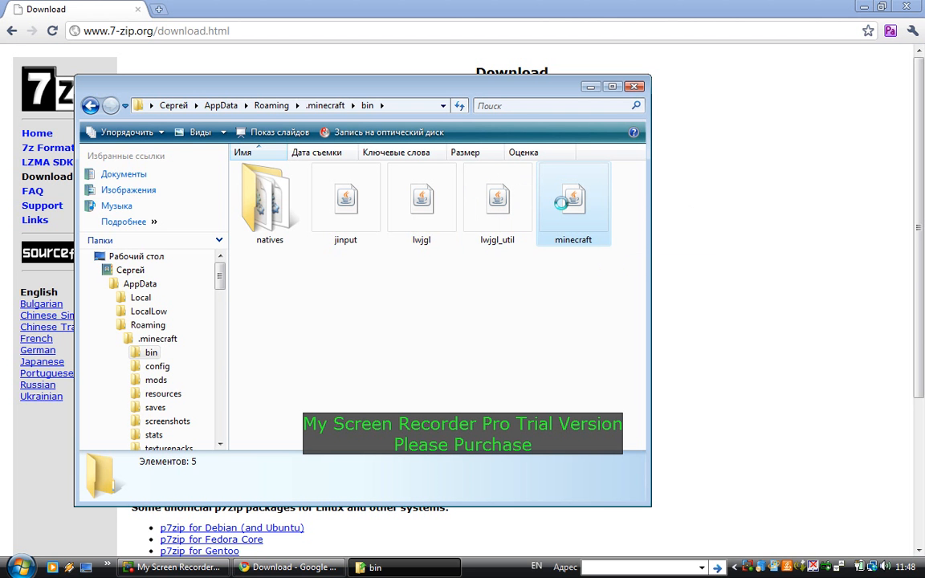
Open minecraft.jar as an archive via the 7-Zip > Open archive context menu.
{"action": "right_click", "coordinate": [572, 200]}
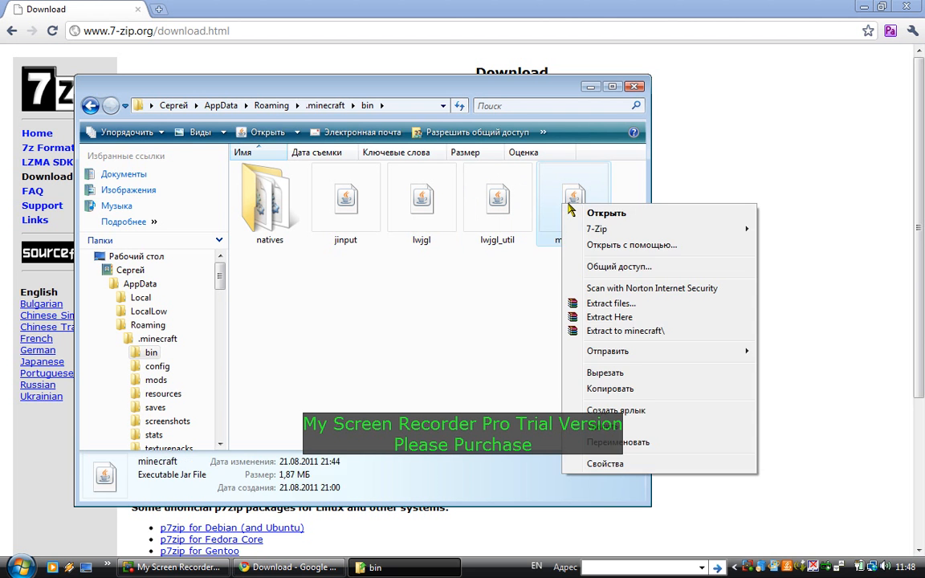
{"action": "mouse_move", "coordinate": [597, 228]}
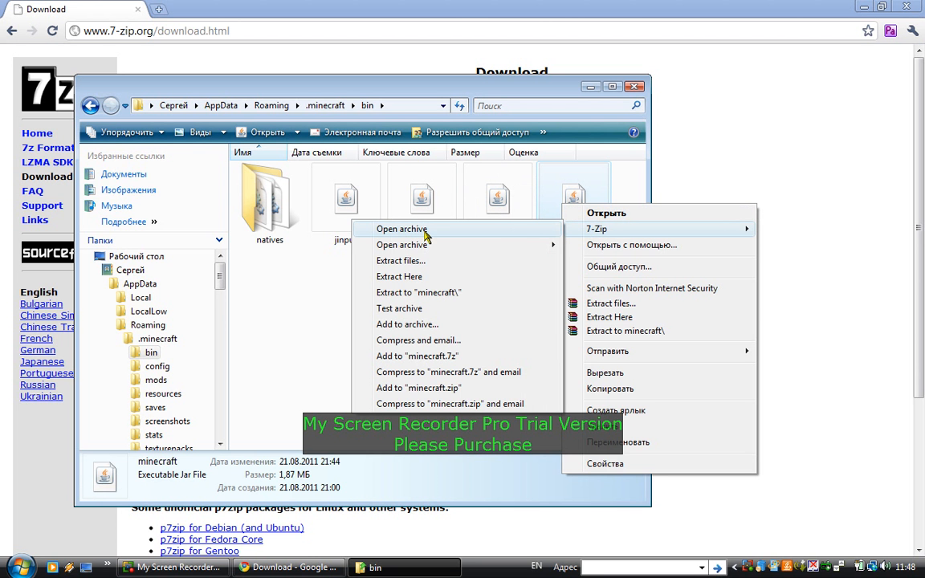
{"action": "left_click", "coordinate": [398, 233]}
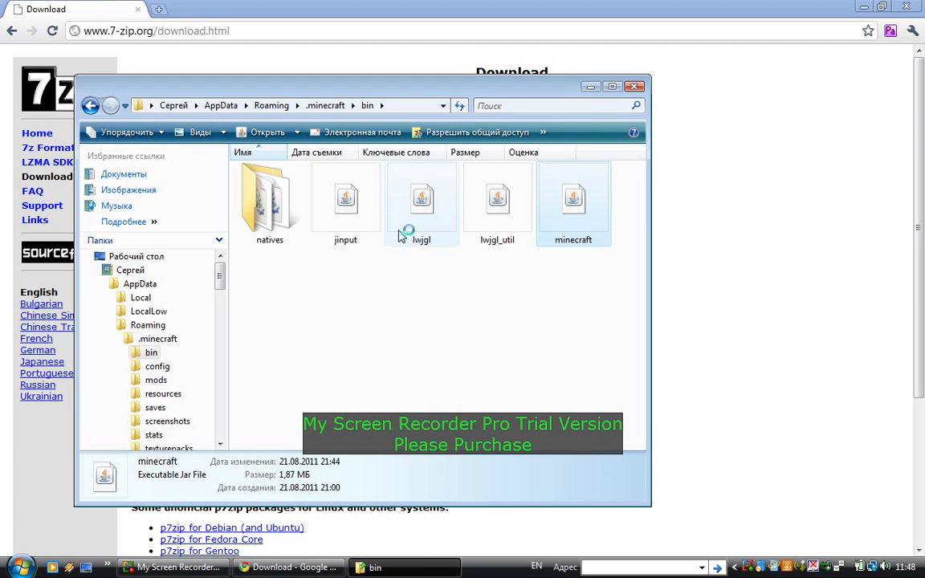
{"action": "double_click", "coordinate": [572, 201]}
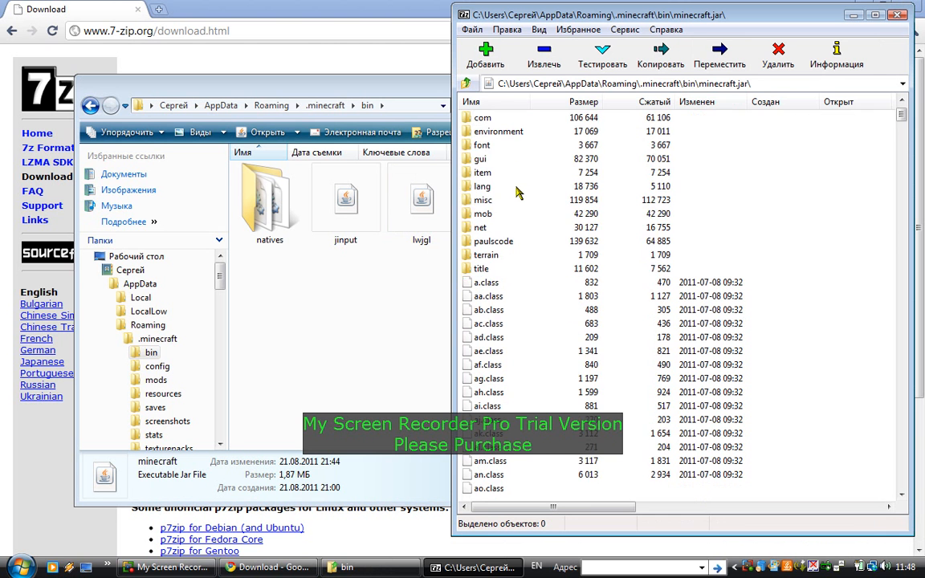
{"action": "scroll", "scroll_direction": "down", "scroll_amount": 3}
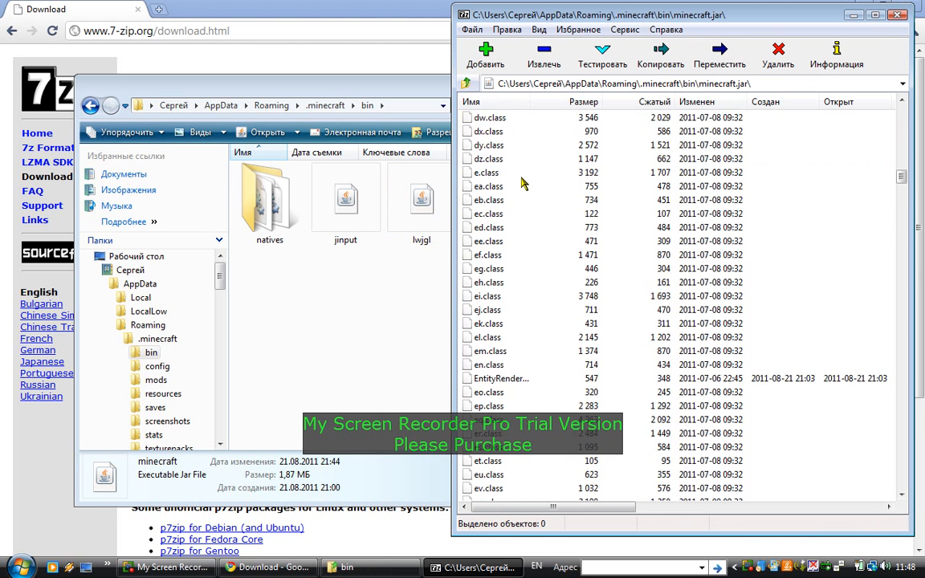
{"action": "scroll", "scroll_direction": "down", "scroll_amount": 3}
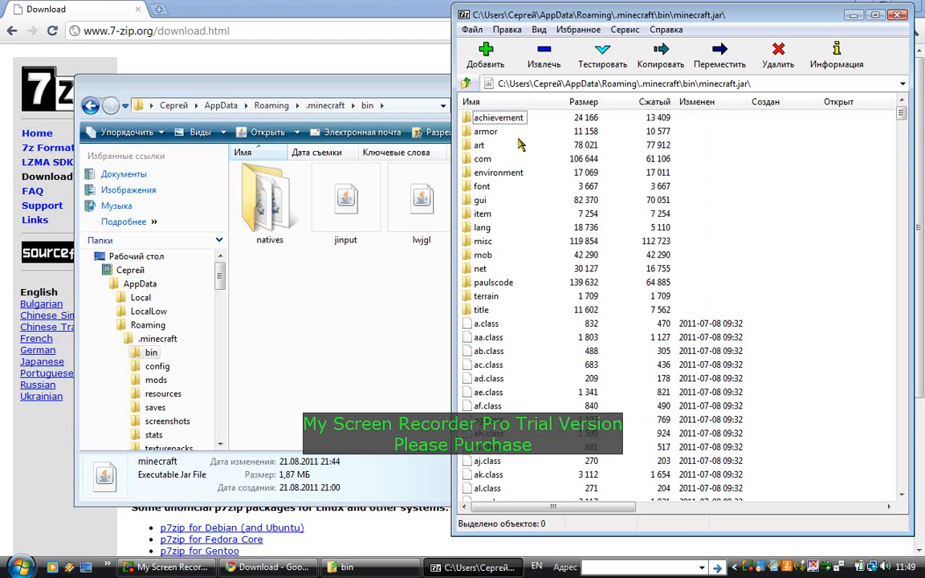
{"action": "left_click", "coordinate": [481, 159]}
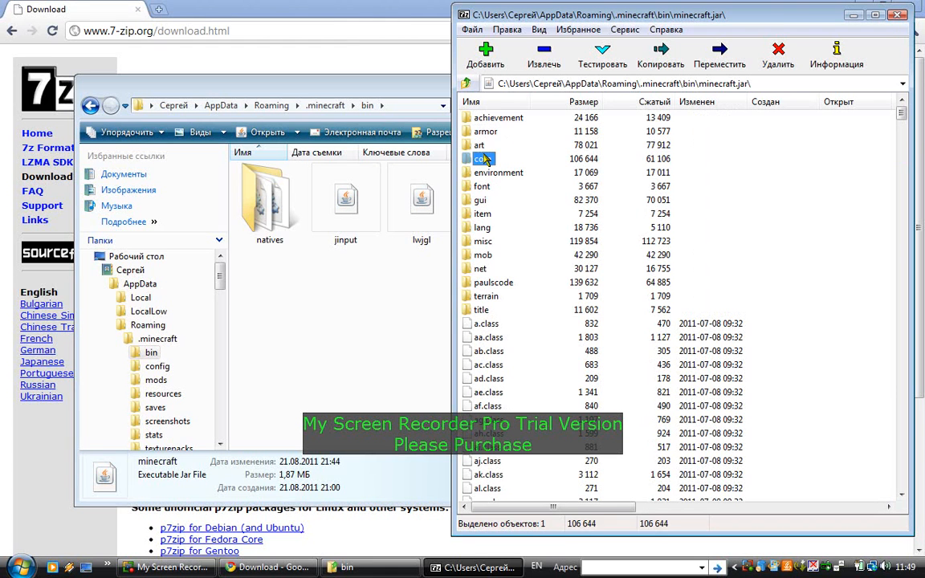
{"action": "left_click", "coordinate": [497, 171]}
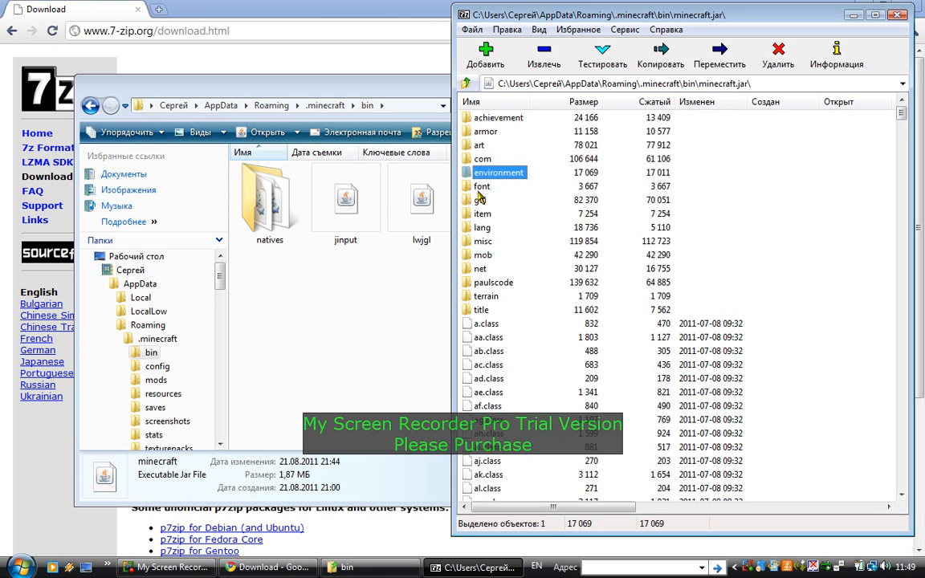
{"action": "left_click", "coordinate": [485, 254]}
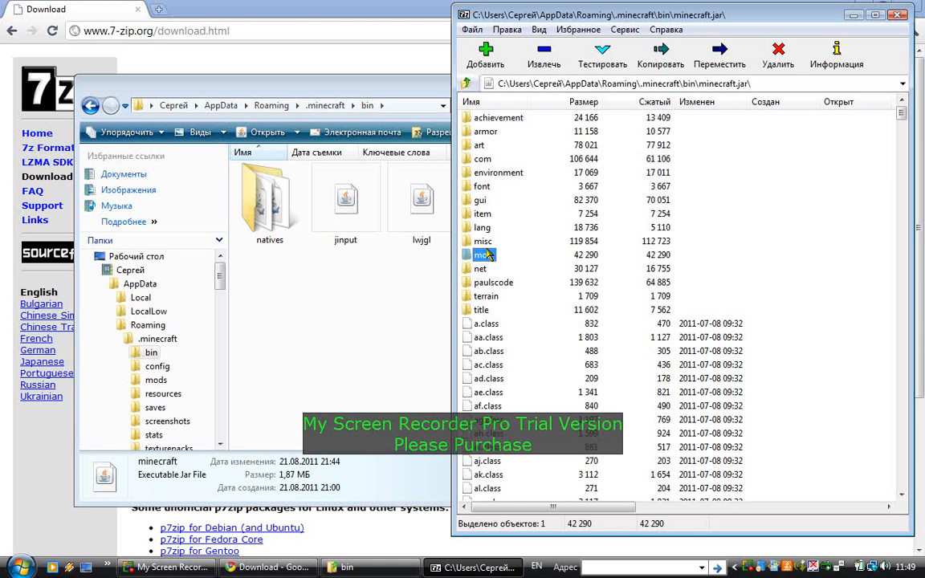
{"action": "left_click", "coordinate": [488, 295]}
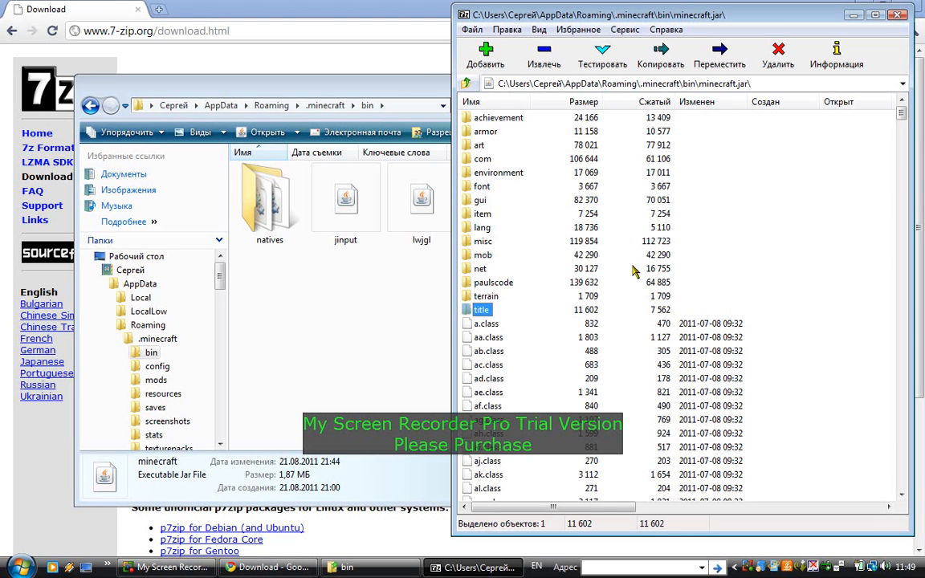
{"action": "mouse_move", "coordinate": [530, 25]}
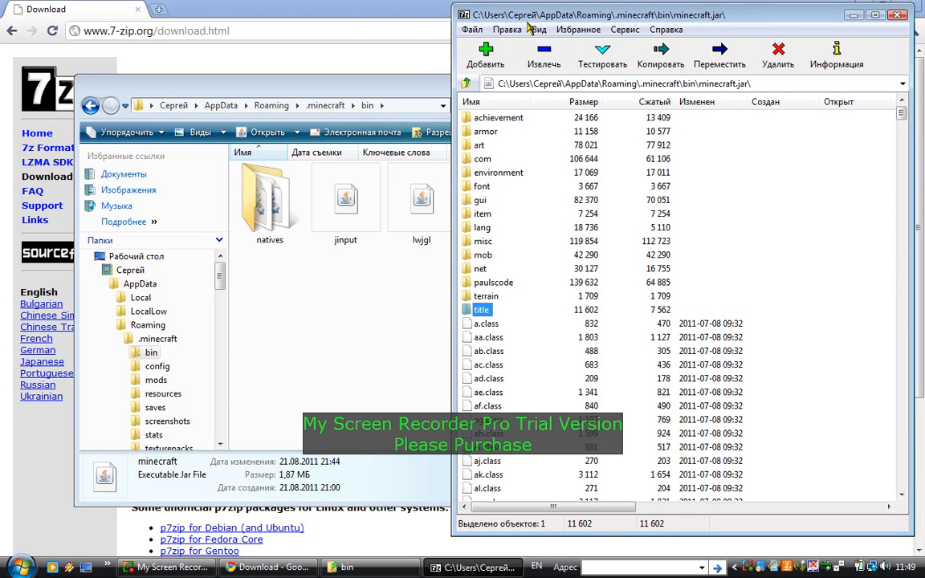